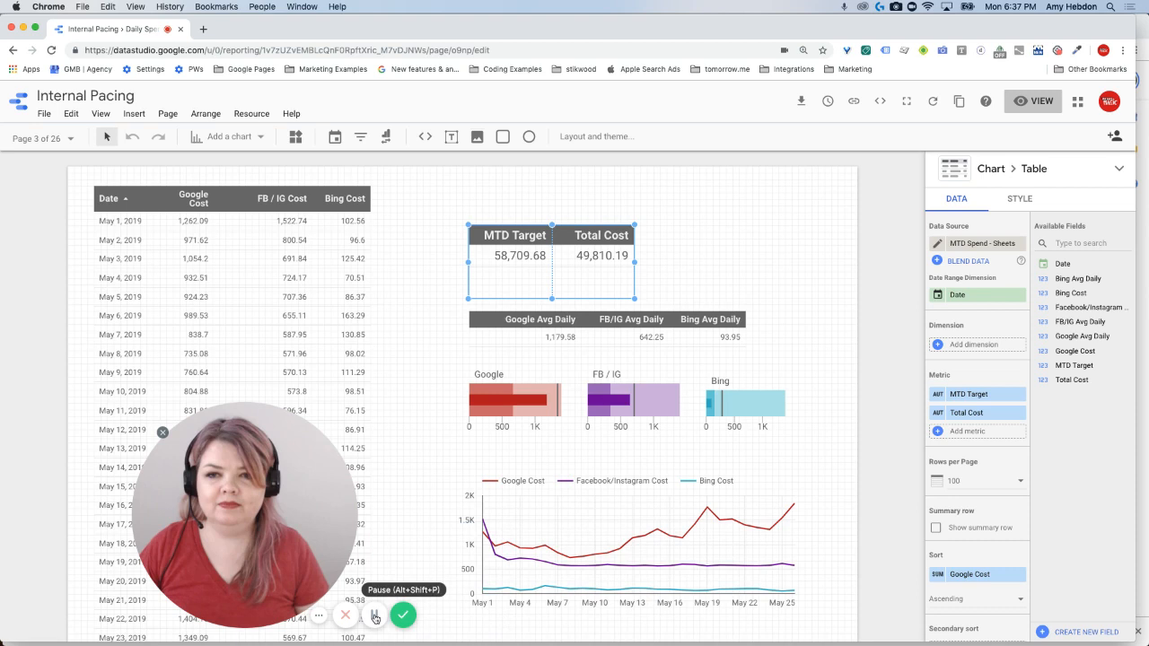
Step: Select the MTD Target/Total Cost pacing table to edit its MTD Spend data
{"action": "left_click", "coordinate": [373, 614]}
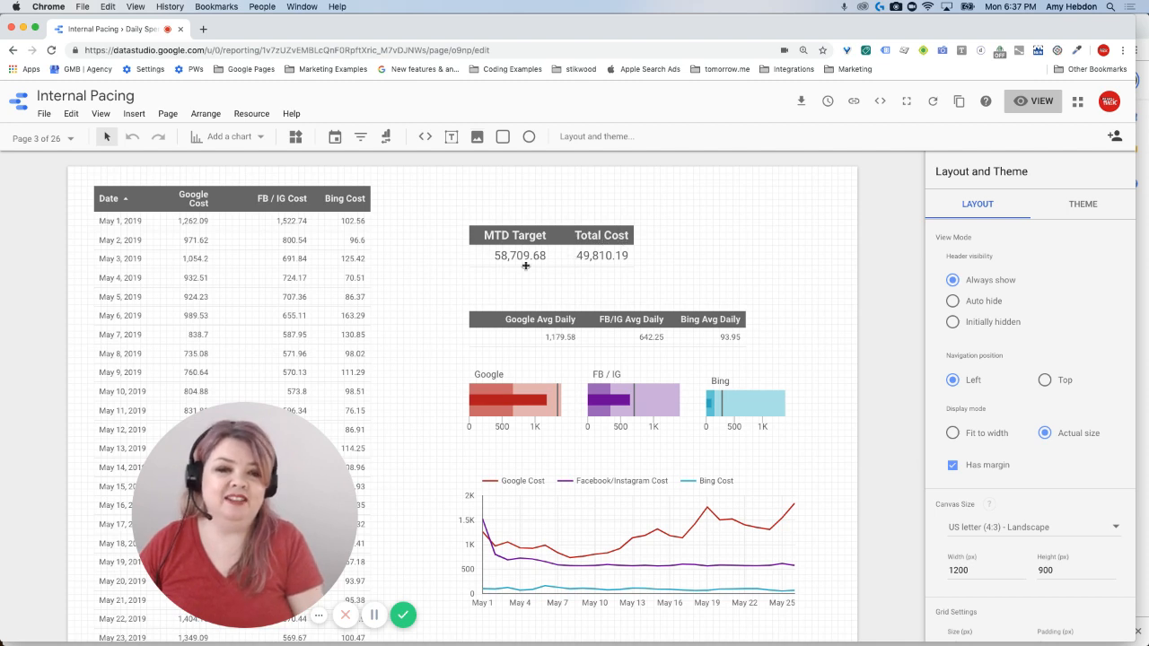
{"action": "mouse_move", "coordinate": [557, 262]}
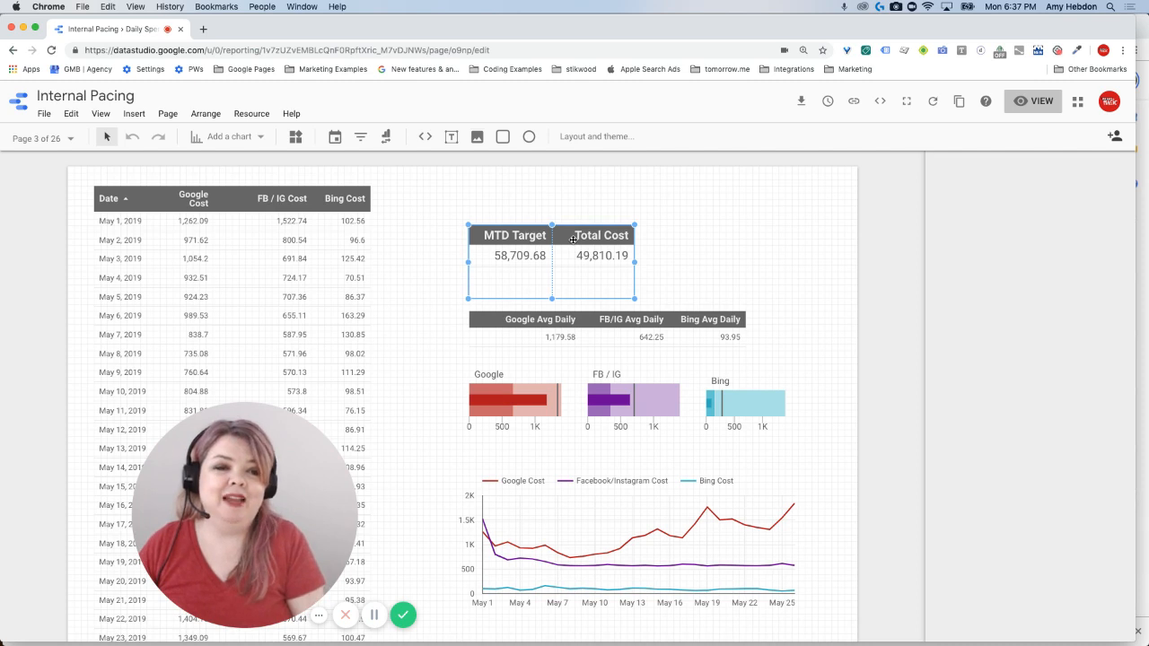
{"action": "left_click", "coordinate": [572, 255]}
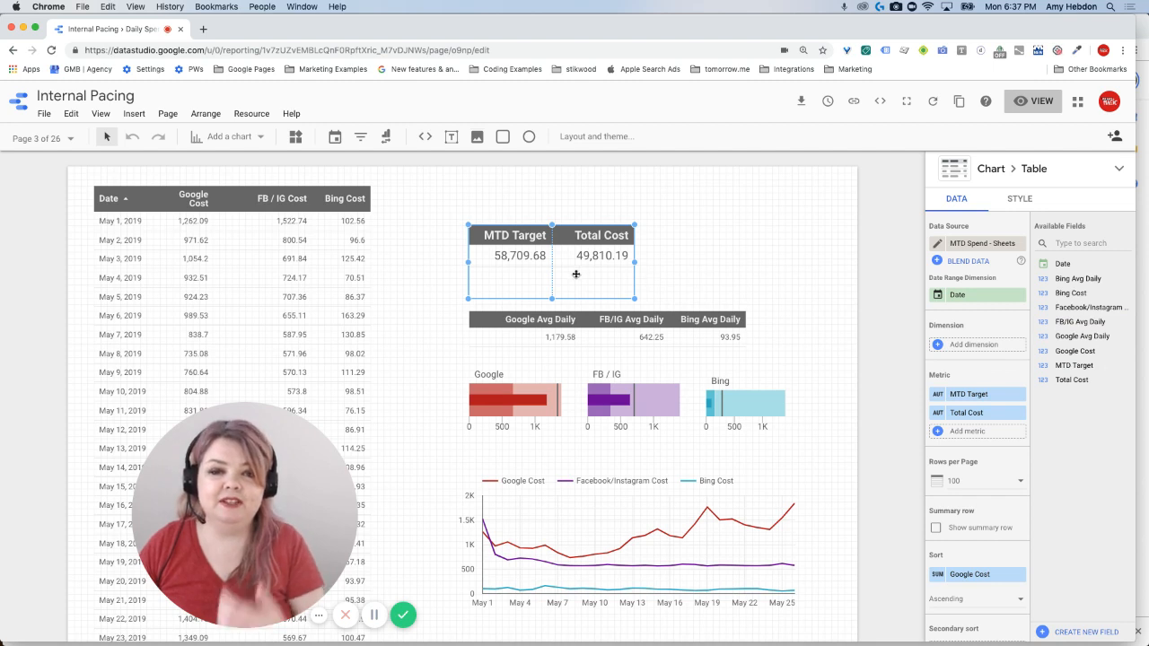
{"action": "mouse_move", "coordinate": [520, 264]}
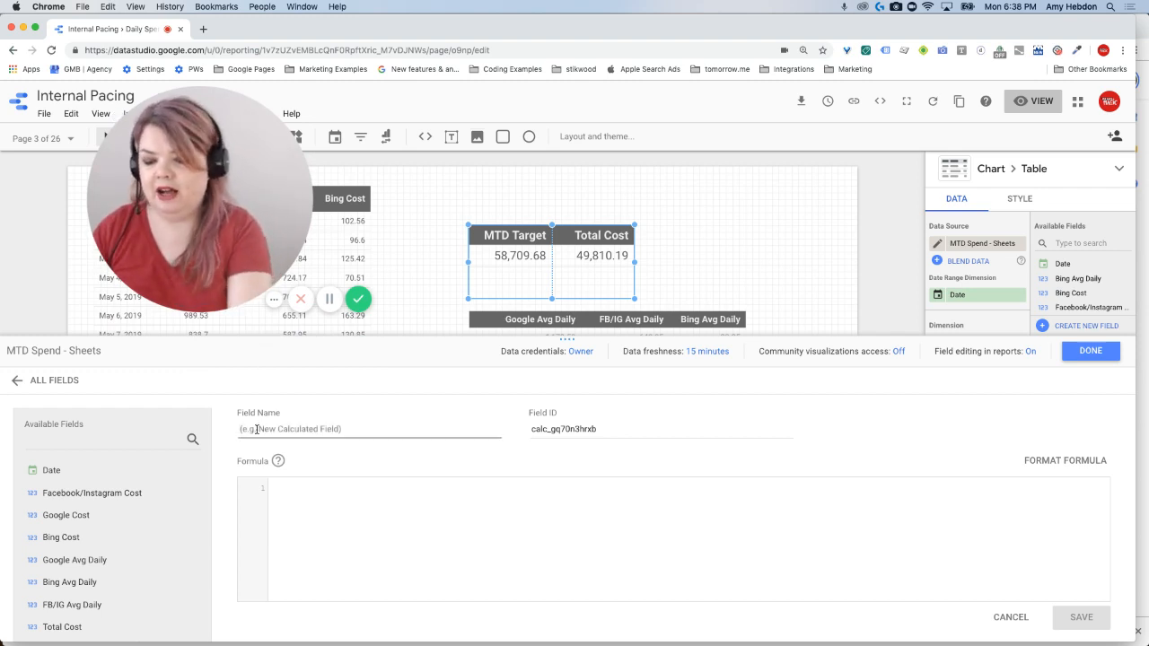
Step: Define field '% of Spend Goal' as MTD Target / Total Cost and save it to the report
{"action": "type", "text": "% off"}
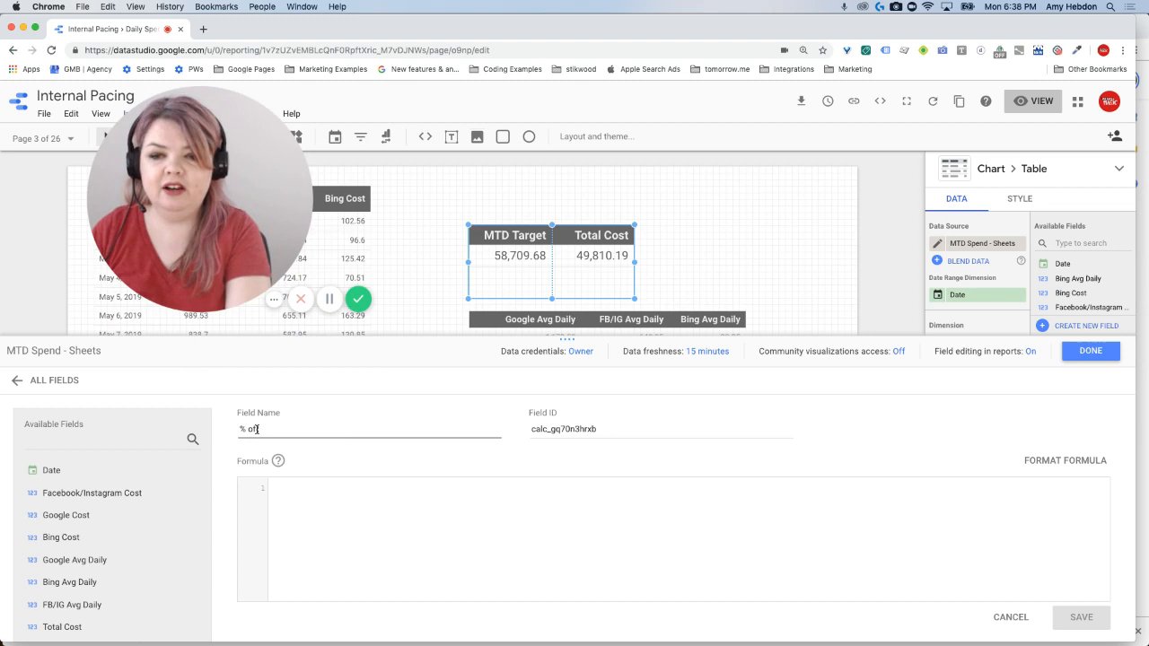
{"action": "type", "text": "Total"}
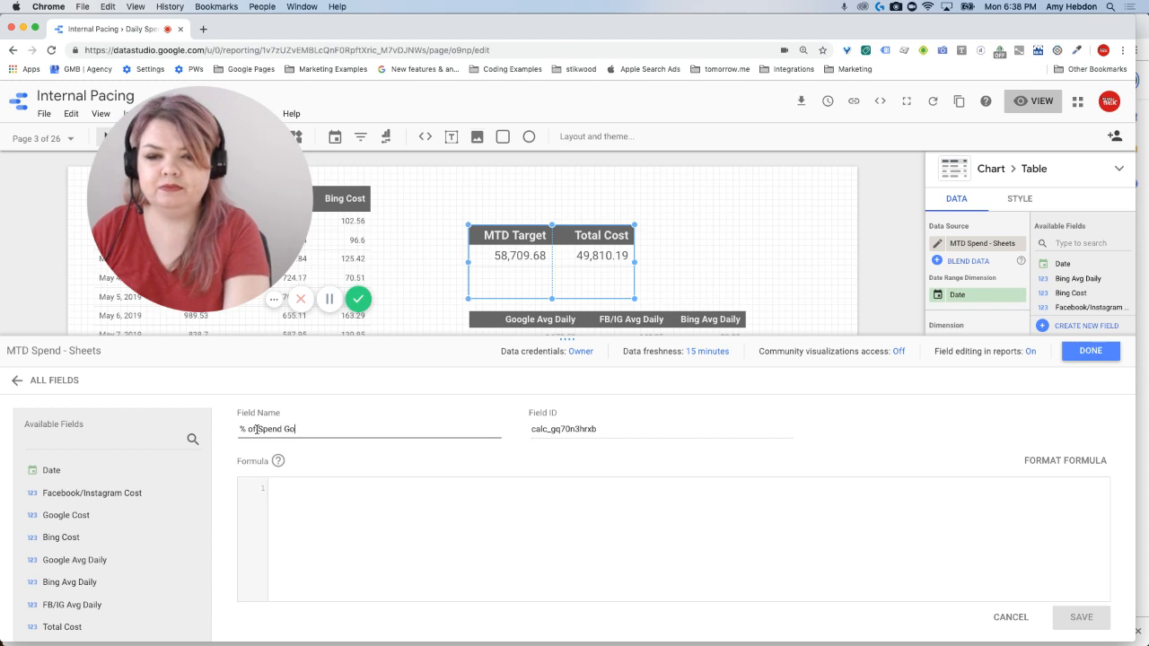
{"action": "type", "text": "al"}
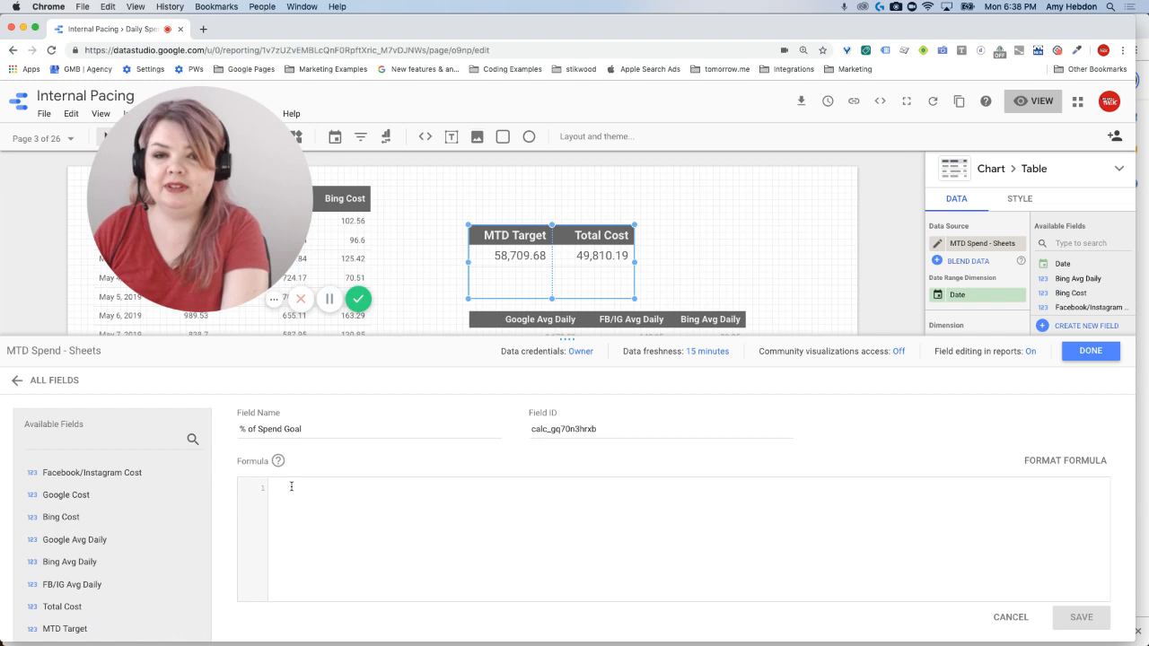
{"action": "type", "text": "mtd"}
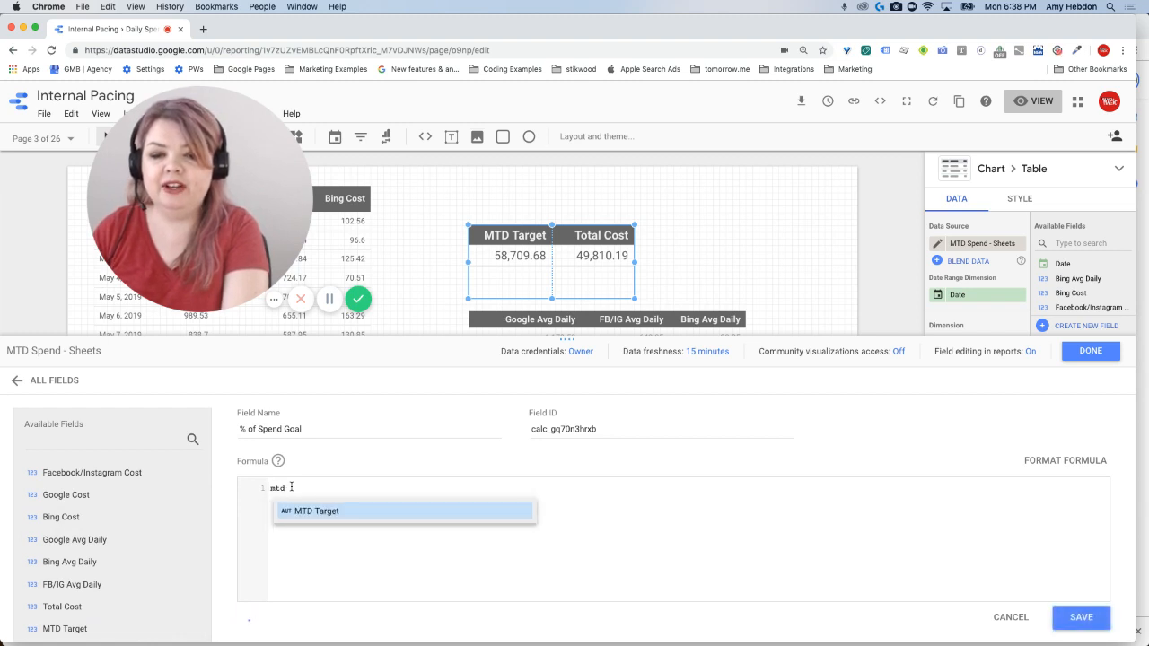
{"action": "type", "text": "/tot"}
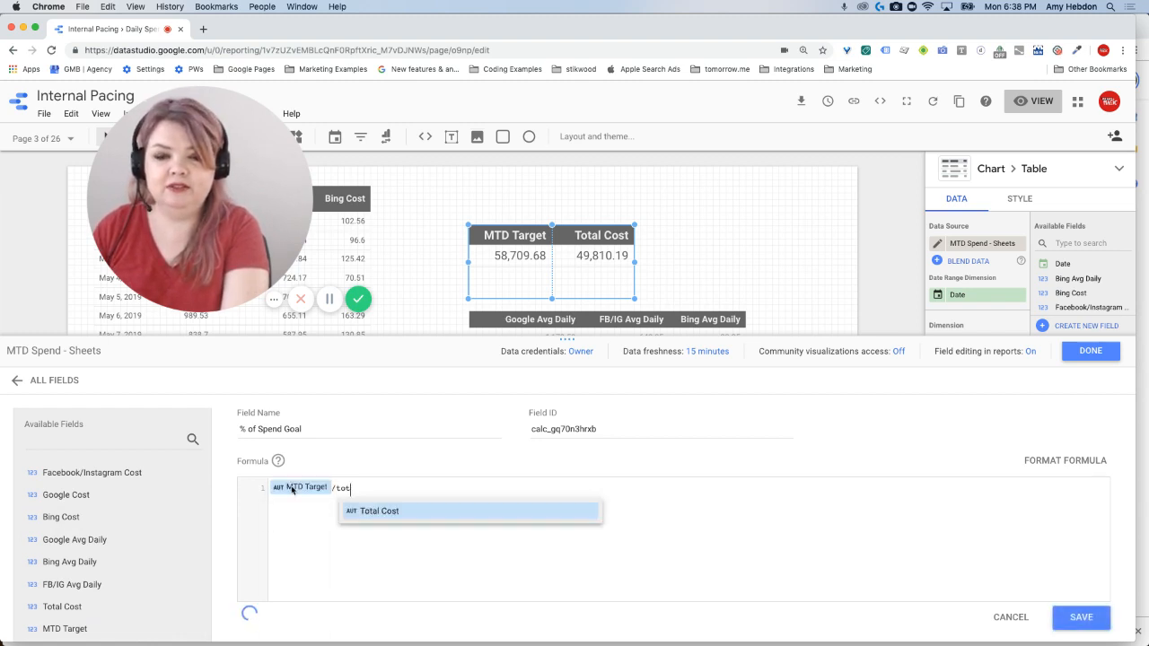
{"action": "left_click", "coordinate": [381, 510]}
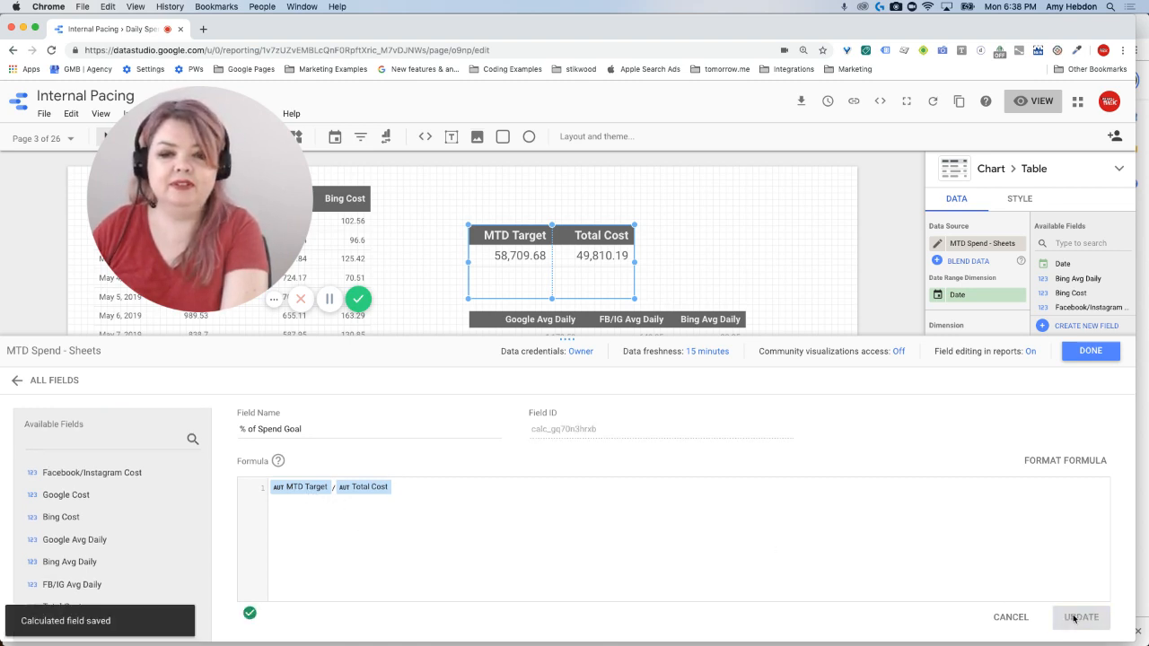
{"action": "left_click", "coordinate": [1081, 619]}
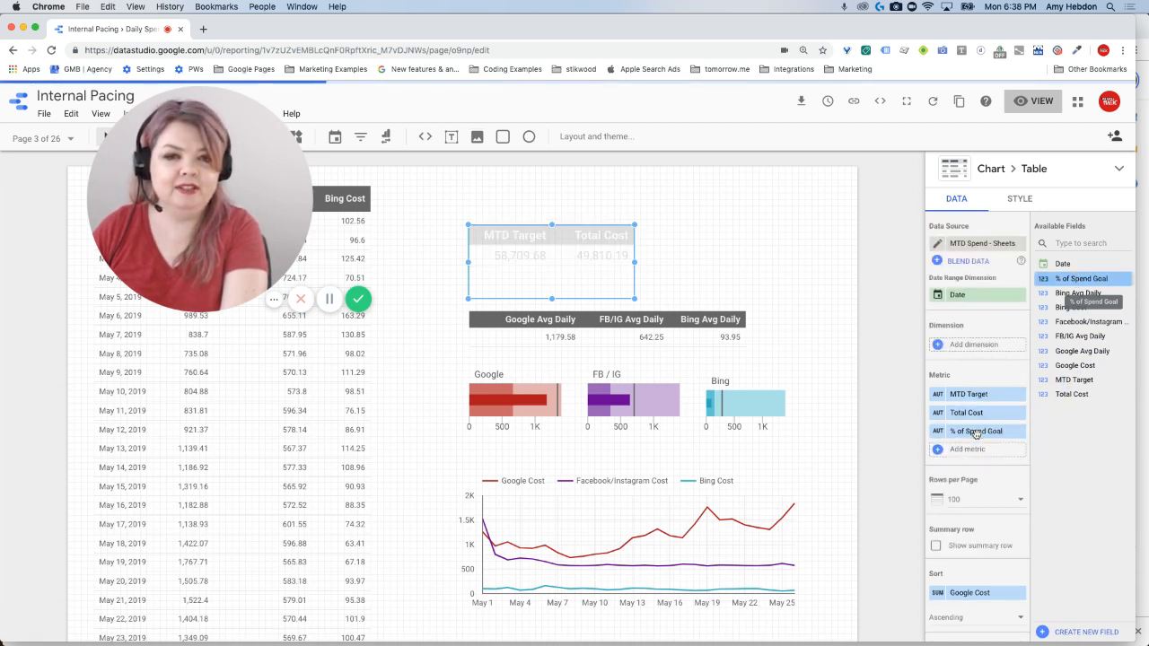
Step: Add % of Spend Goal as a third table metric (shows 1.18) and reopen calculated-field editing
{"action": "left_click", "coordinate": [977, 431]}
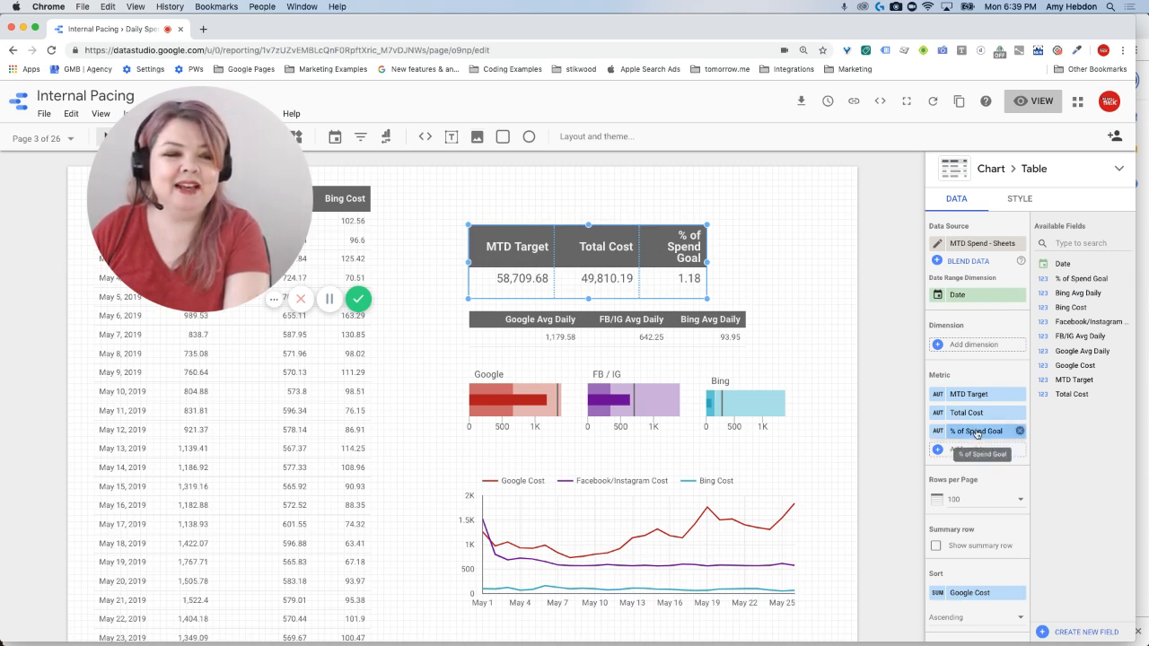
{"action": "left_click", "coordinate": [973, 431]}
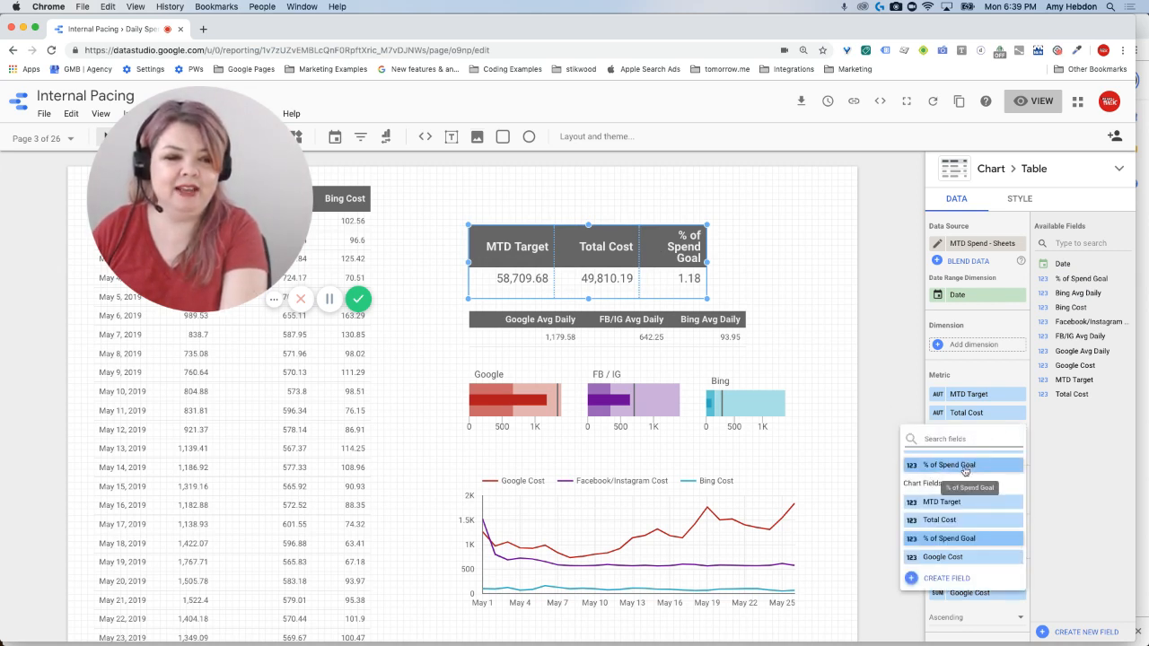
{"action": "left_click", "coordinate": [948, 465]}
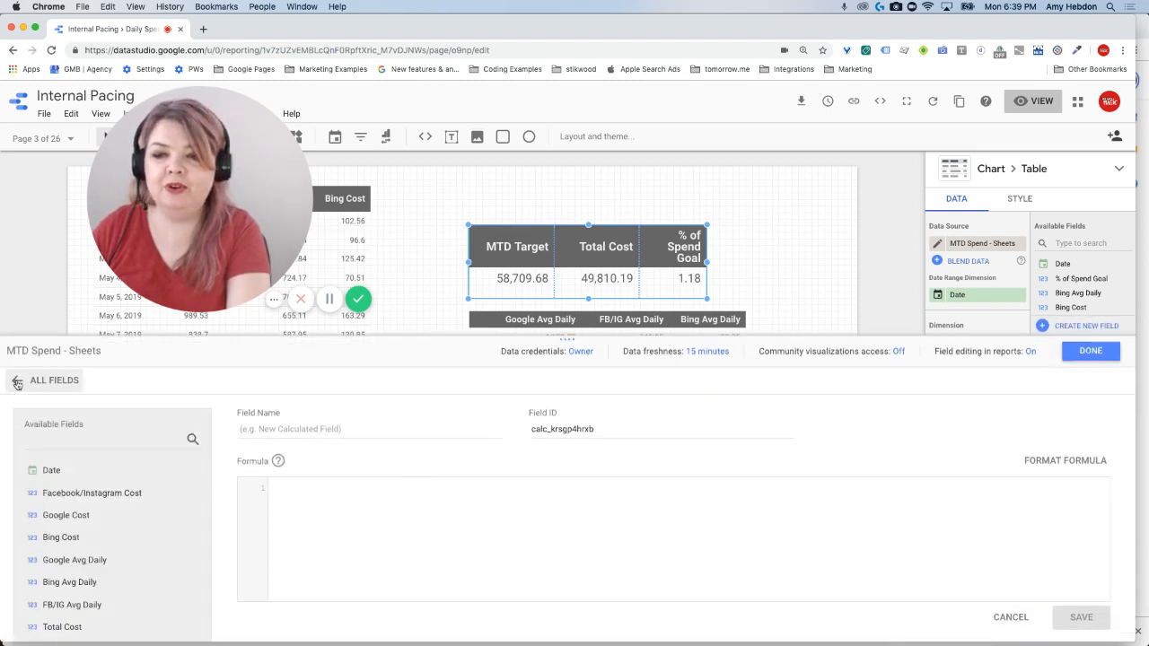
Step: Change the % of Spend Goal formula to Total Cost / MTD Target so the column reads 0.85
{"action": "left_click", "coordinate": [18, 381]}
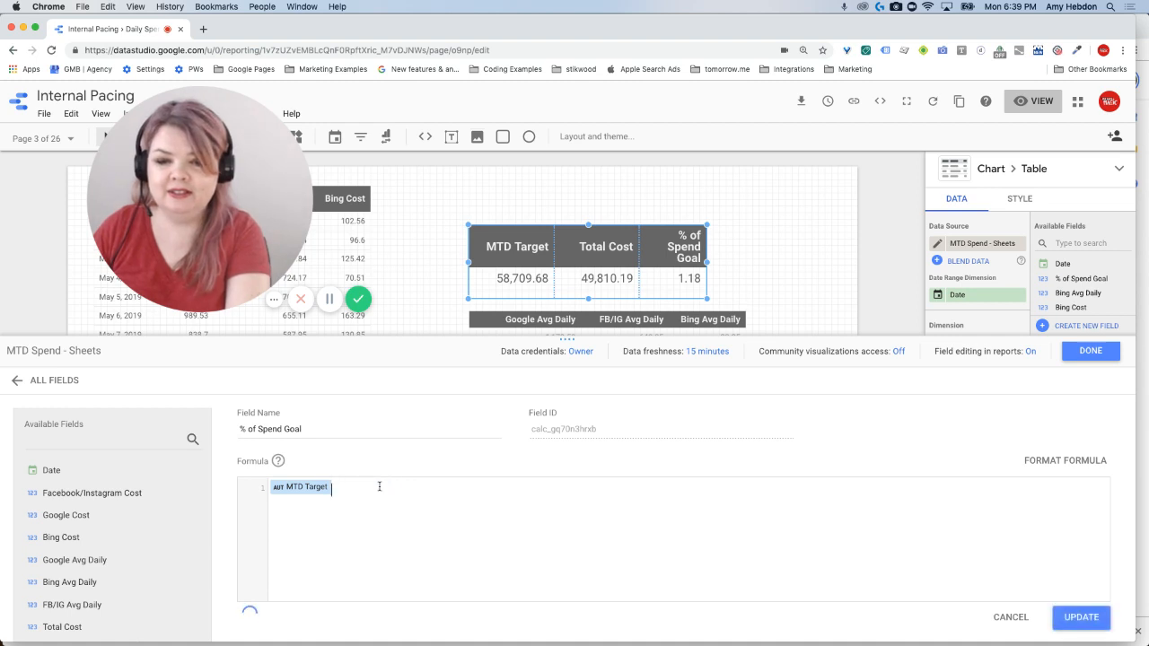
{"action": "type", "text": "cost"}
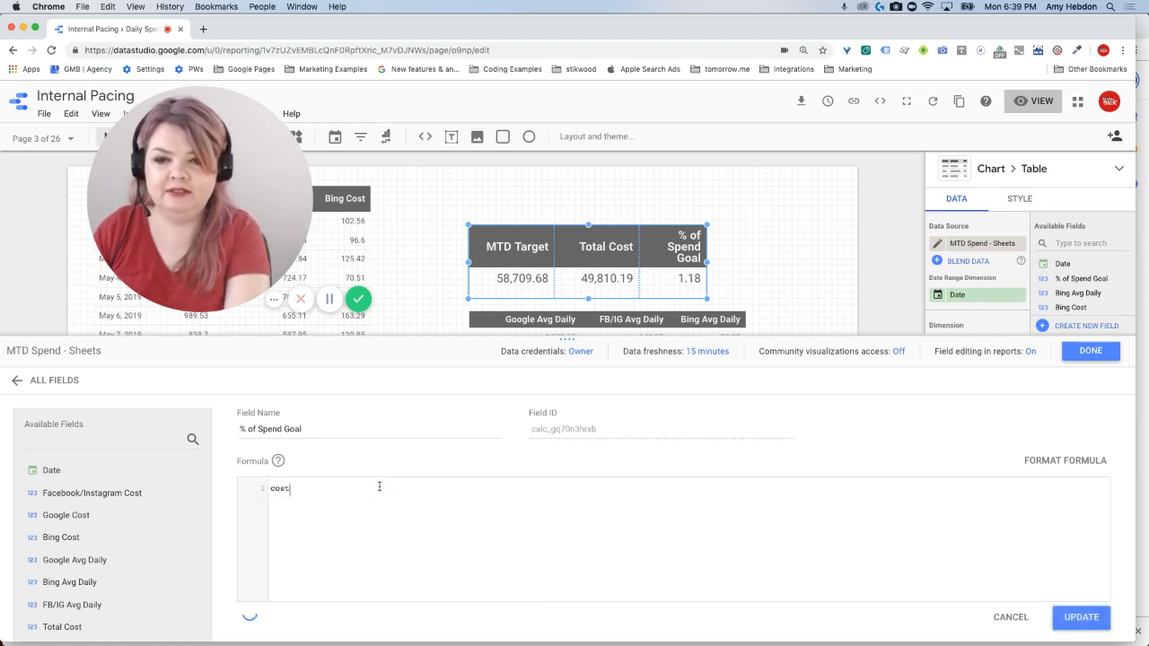
{"action": "type", "text": "total"}
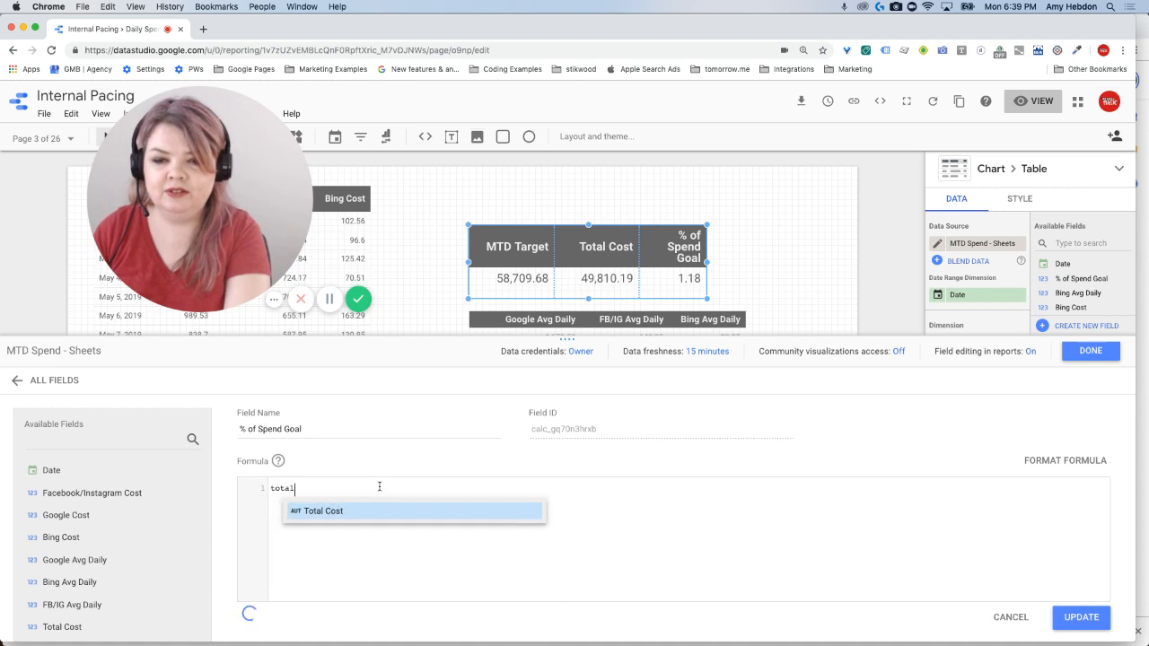
{"action": "type", "text": "/m"}
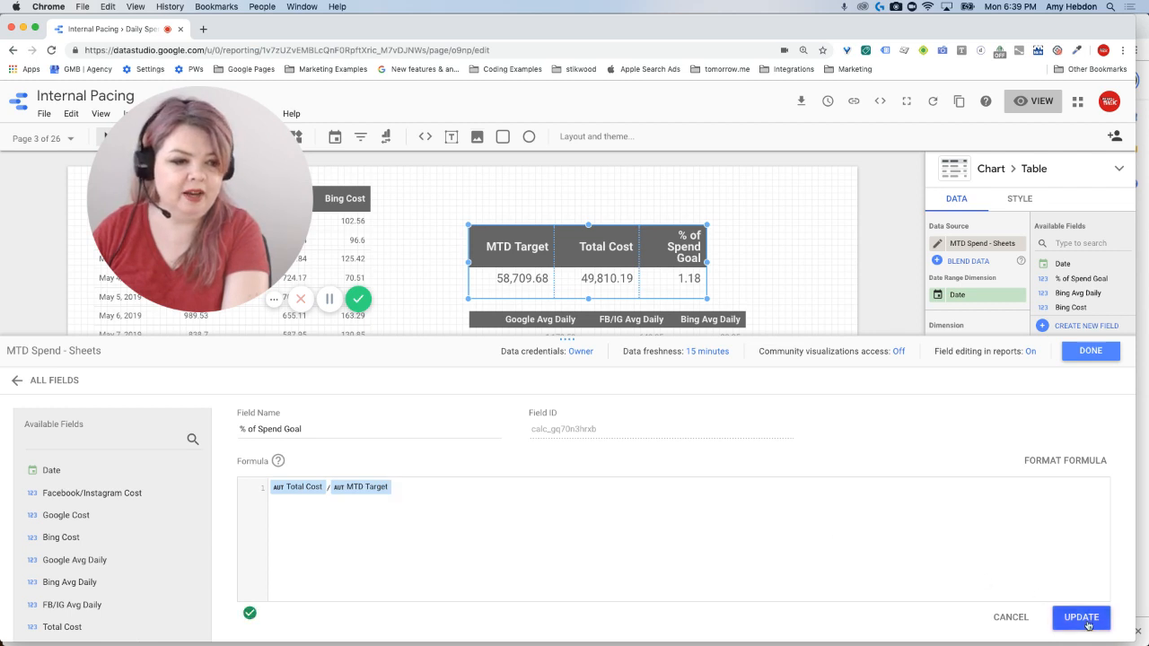
{"action": "left_click", "coordinate": [1084, 618]}
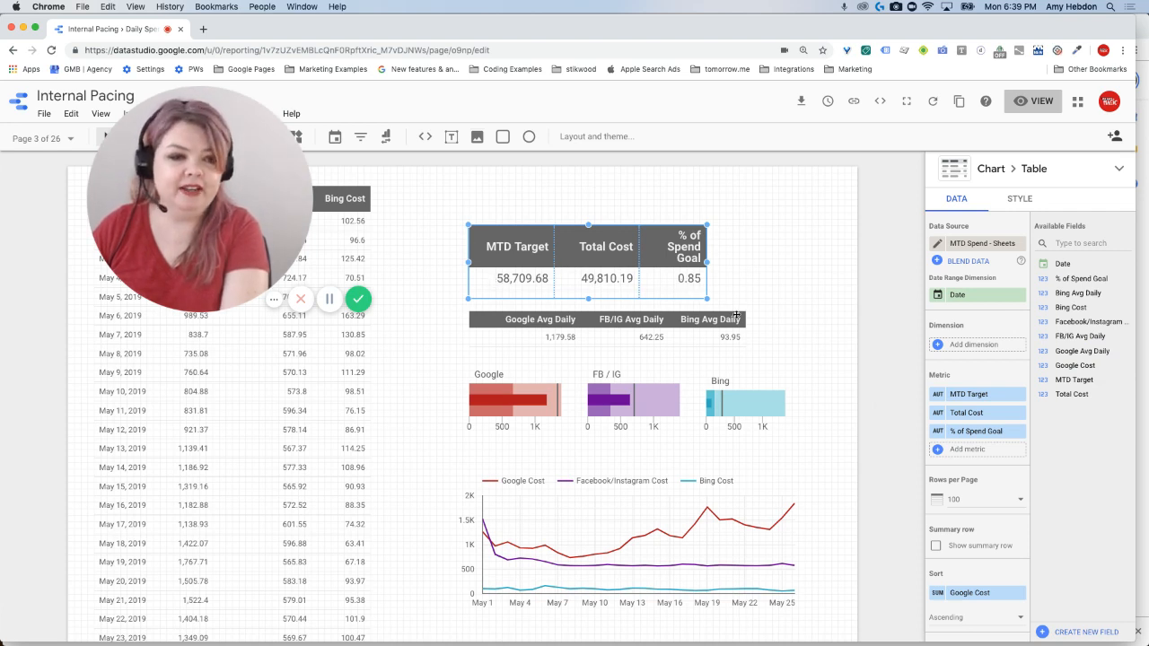
Step: Format the % of Spend Goal metric as Numeric > Percent so it displays 84.84%
{"action": "left_click", "coordinate": [976, 431]}
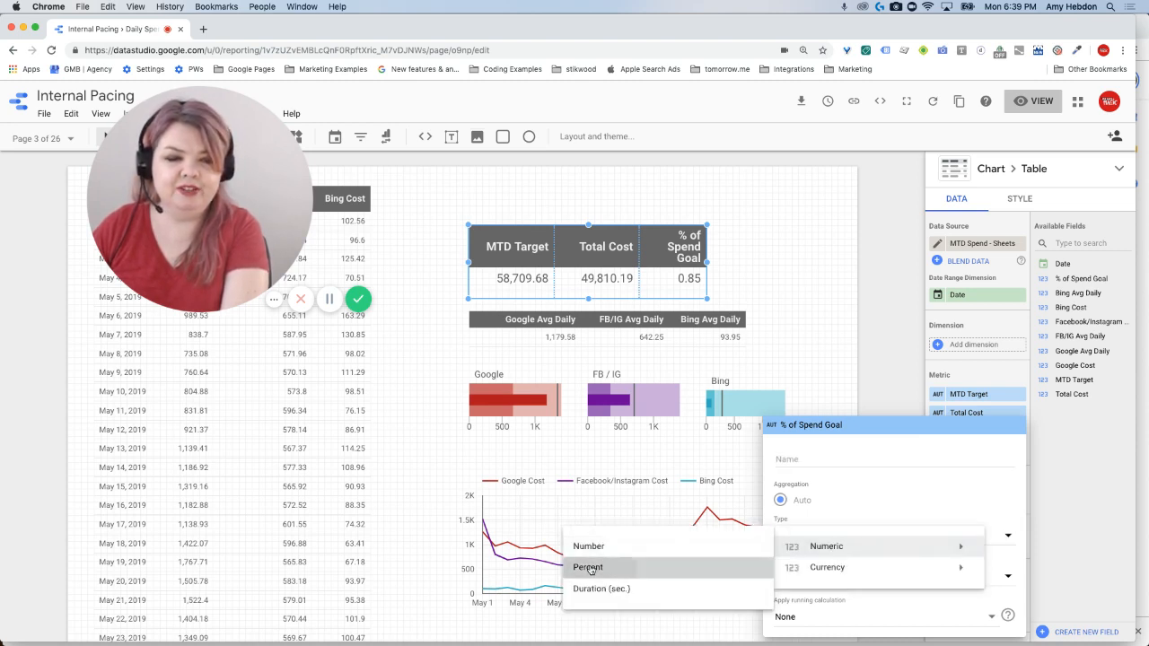
{"action": "left_click", "coordinate": [588, 567]}
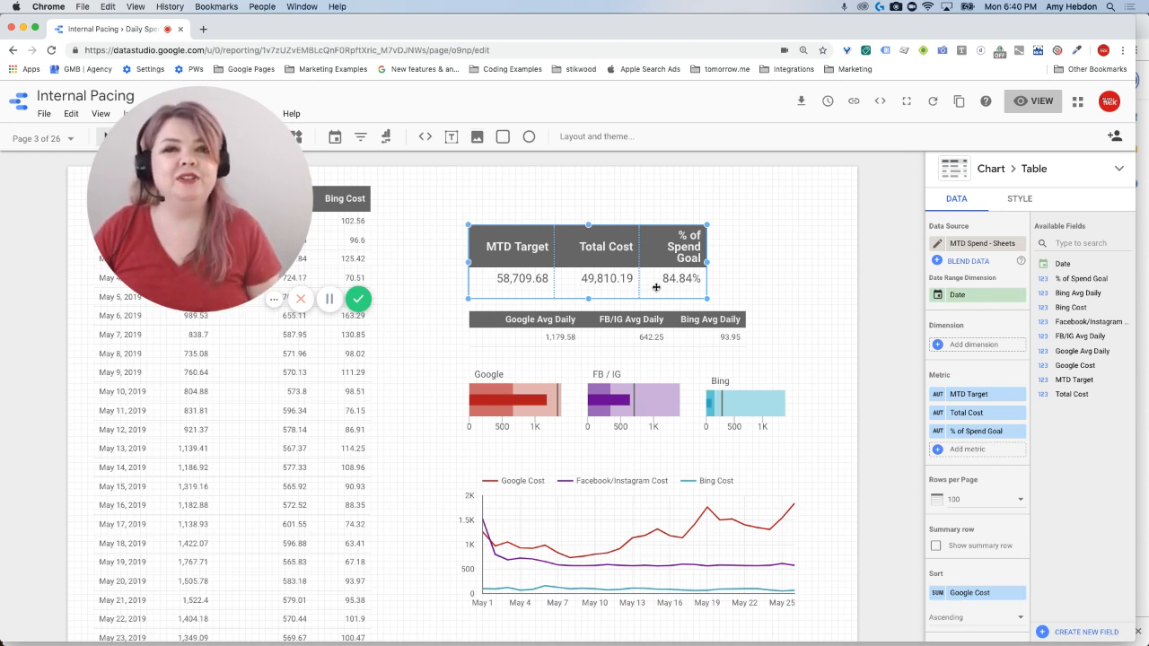
{"action": "mouse_move", "coordinate": [666, 309]}
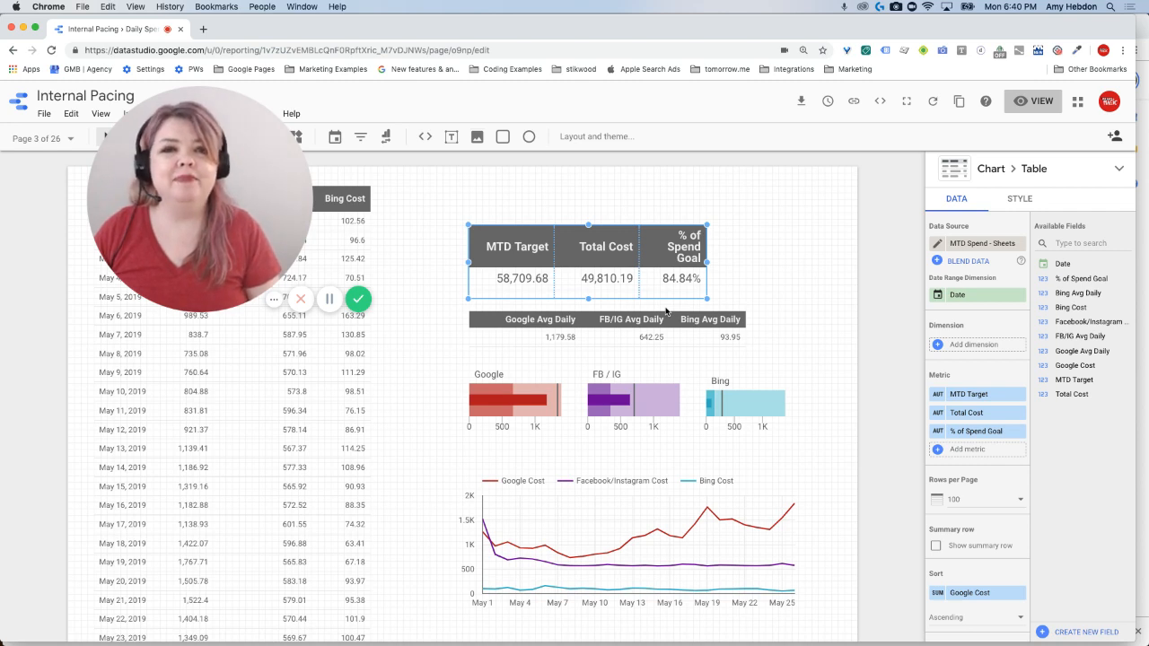
{"action": "mouse_move", "coordinate": [359, 298]}
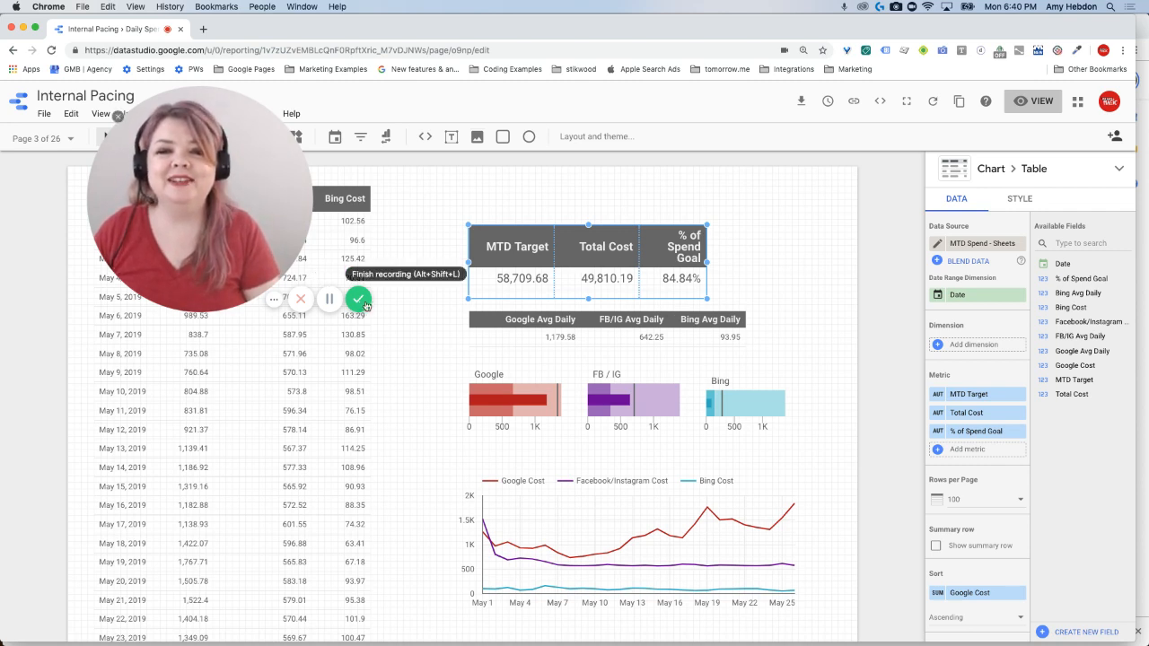